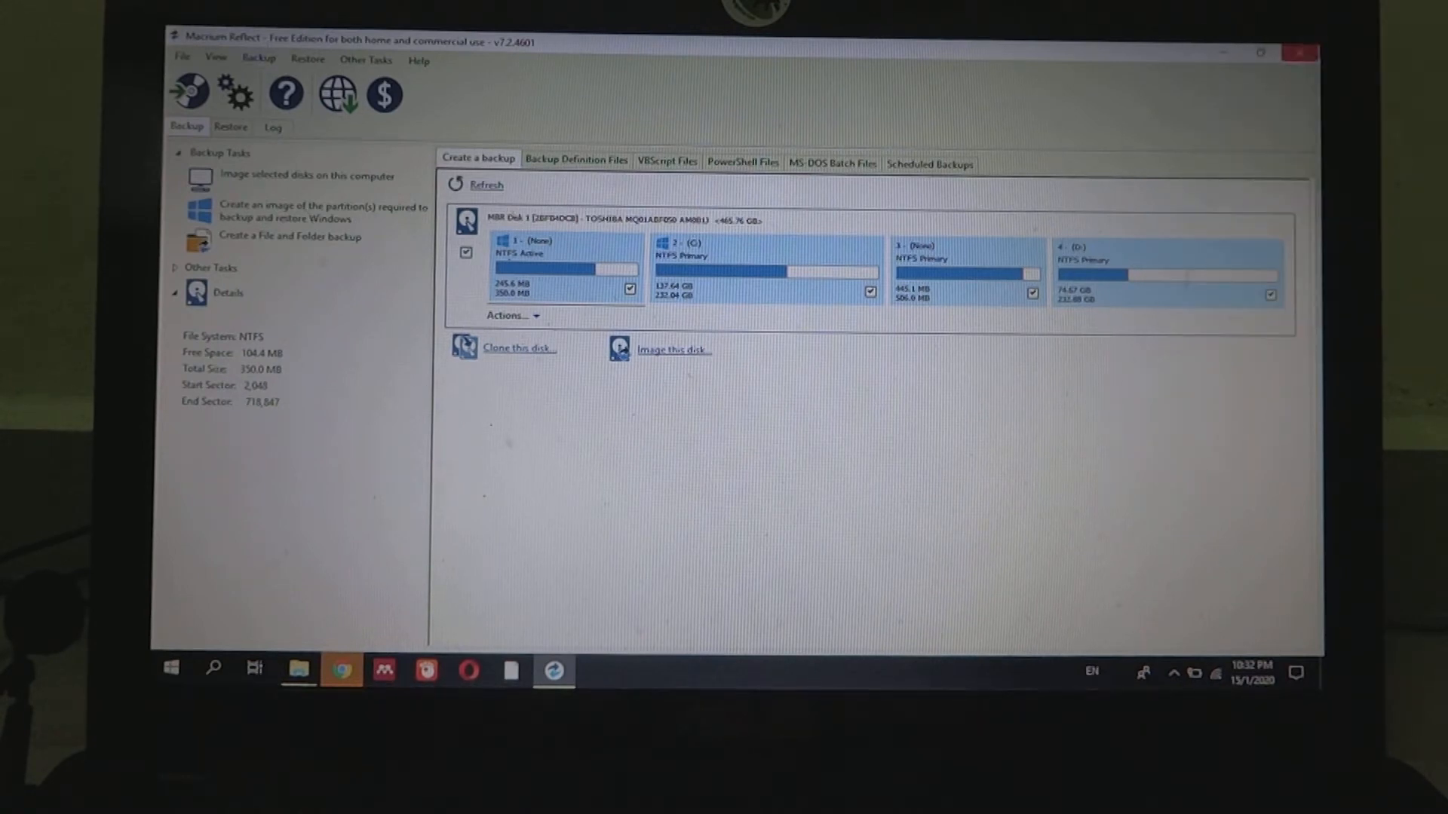
Refresh the disk list so the 447 GB Seagate Expansion drive appears as Disk 2.
{"action": "left_click", "coordinate": [486, 184]}
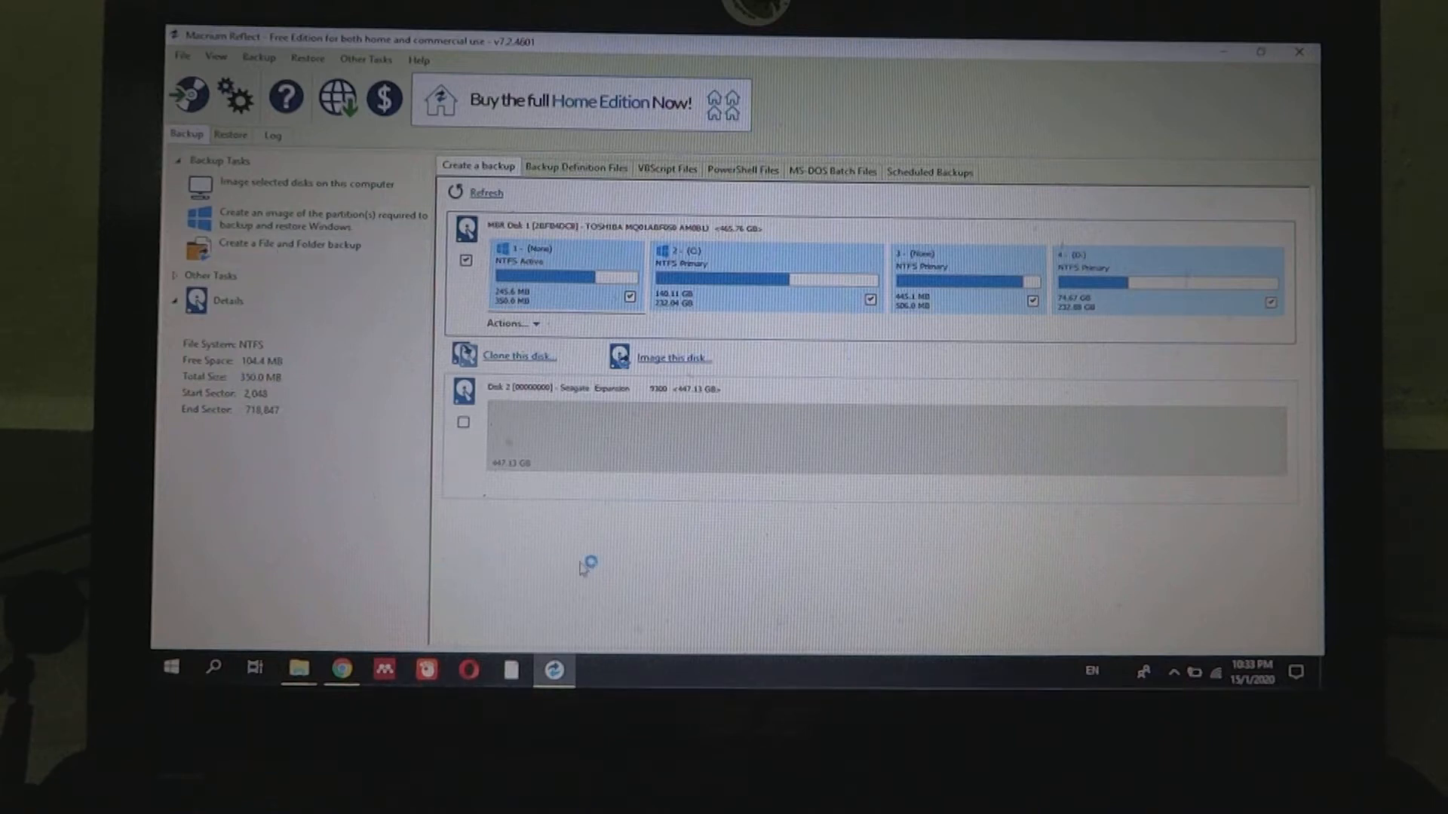
{"action": "mouse_move", "coordinate": [540, 358]}
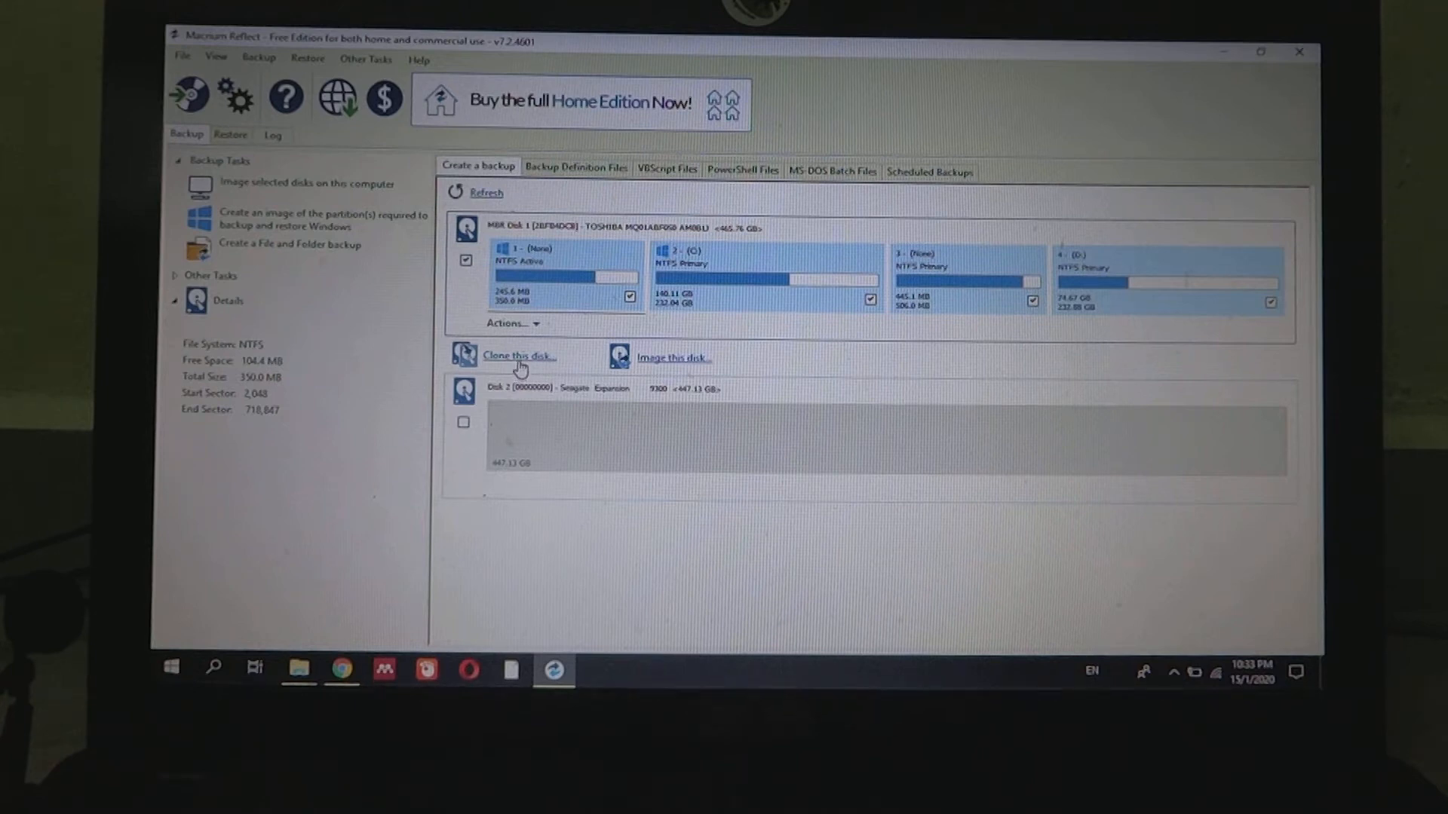
Clone the Toshiba disk, choosing the 447 GB Seagate Expansion Disk 2 as destination.
{"action": "left_click", "coordinate": [518, 357]}
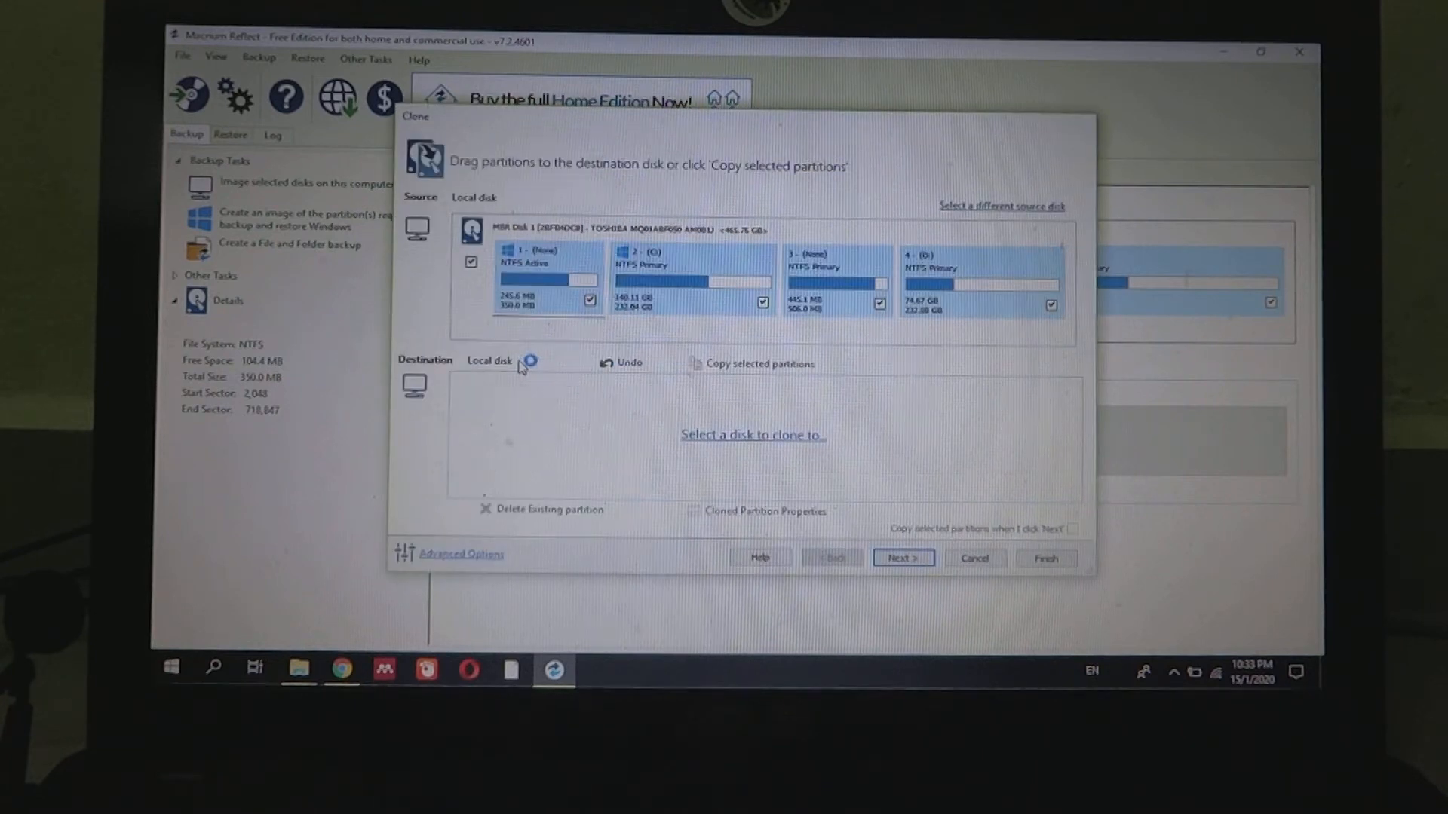
{"action": "mouse_move", "coordinate": [461, 245]}
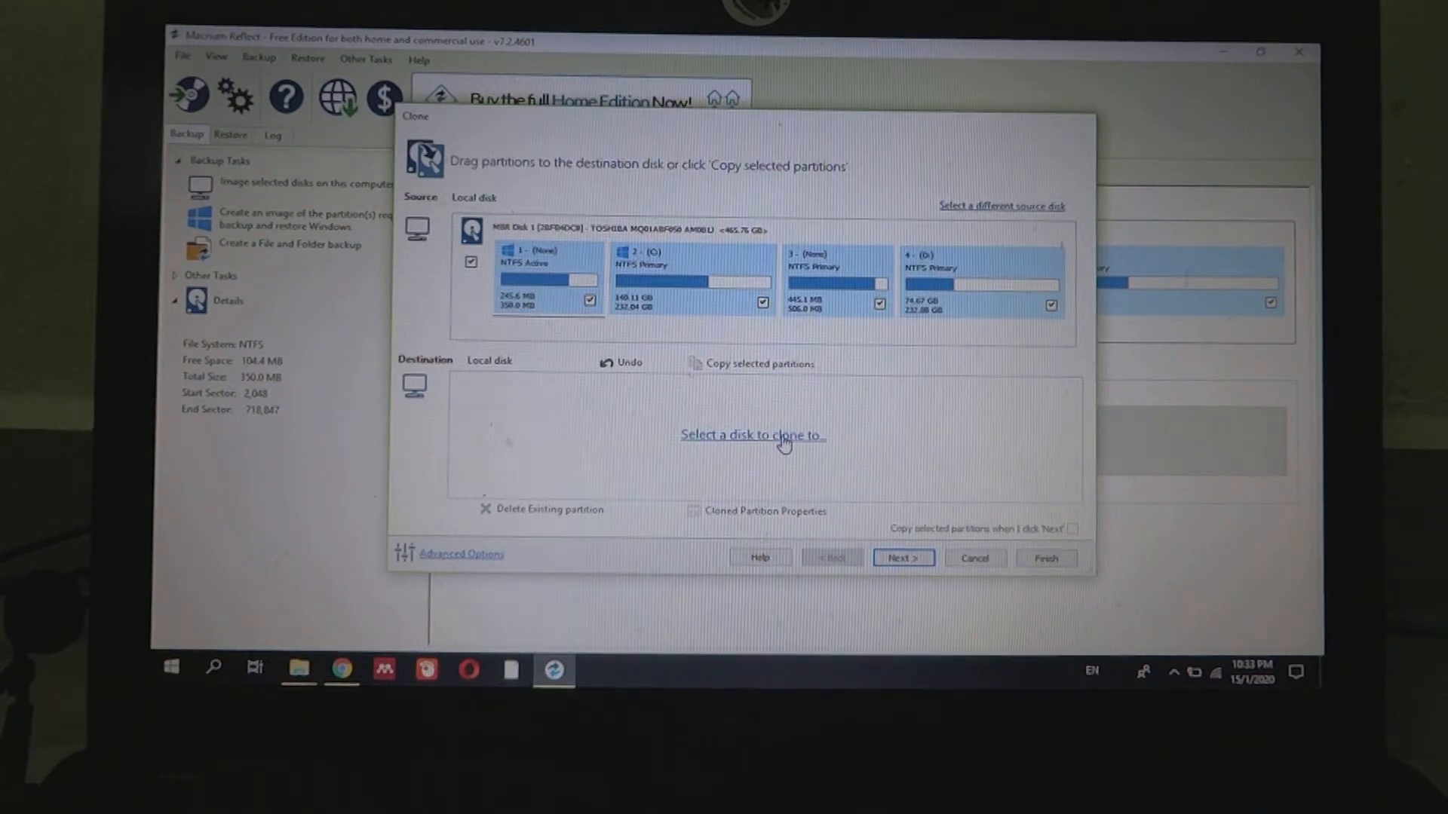
{"action": "left_click", "coordinate": [752, 434]}
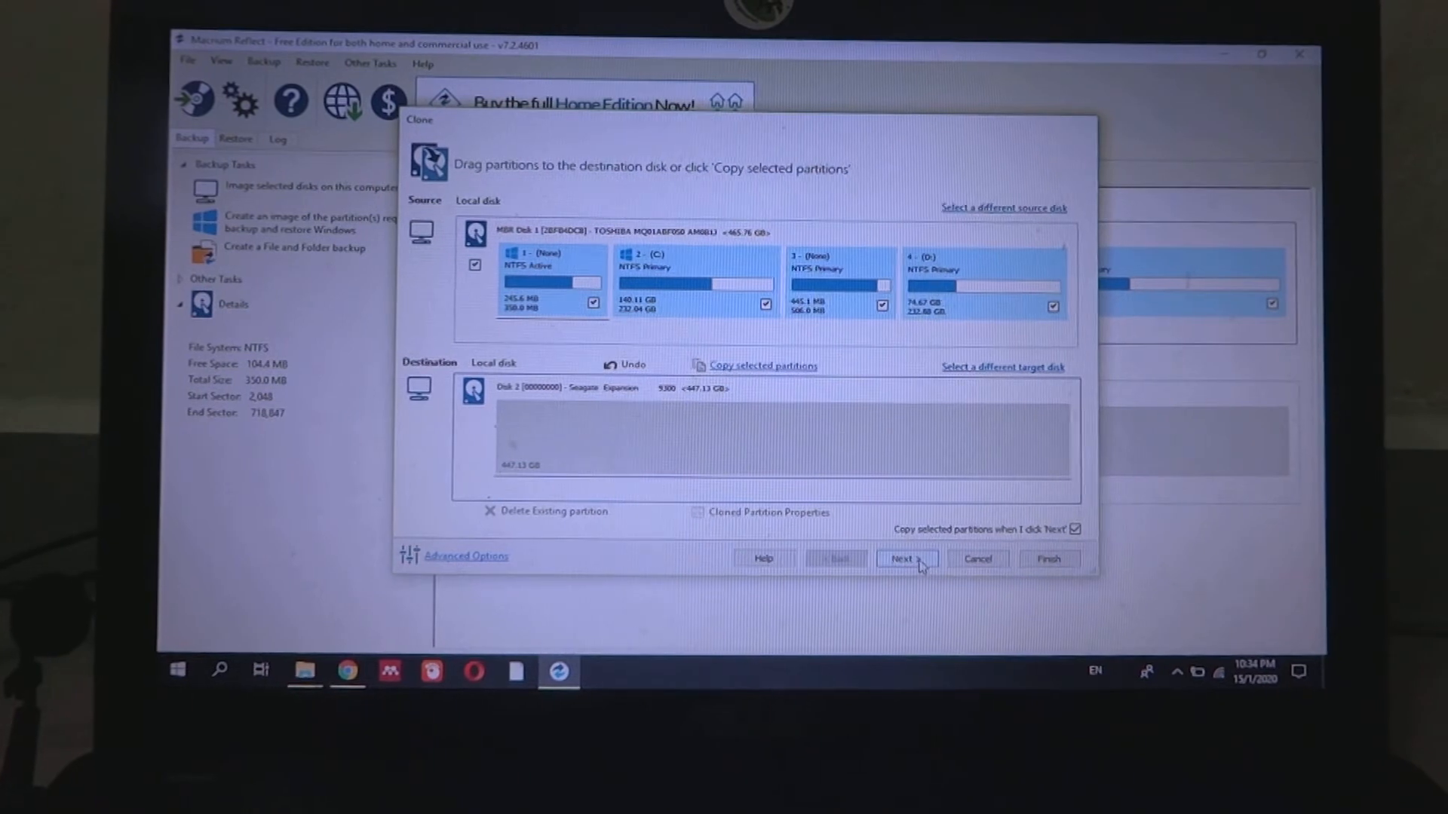
Run the clone now and save it as the 'My Clone' backup definition.
{"action": "left_click", "coordinate": [904, 558]}
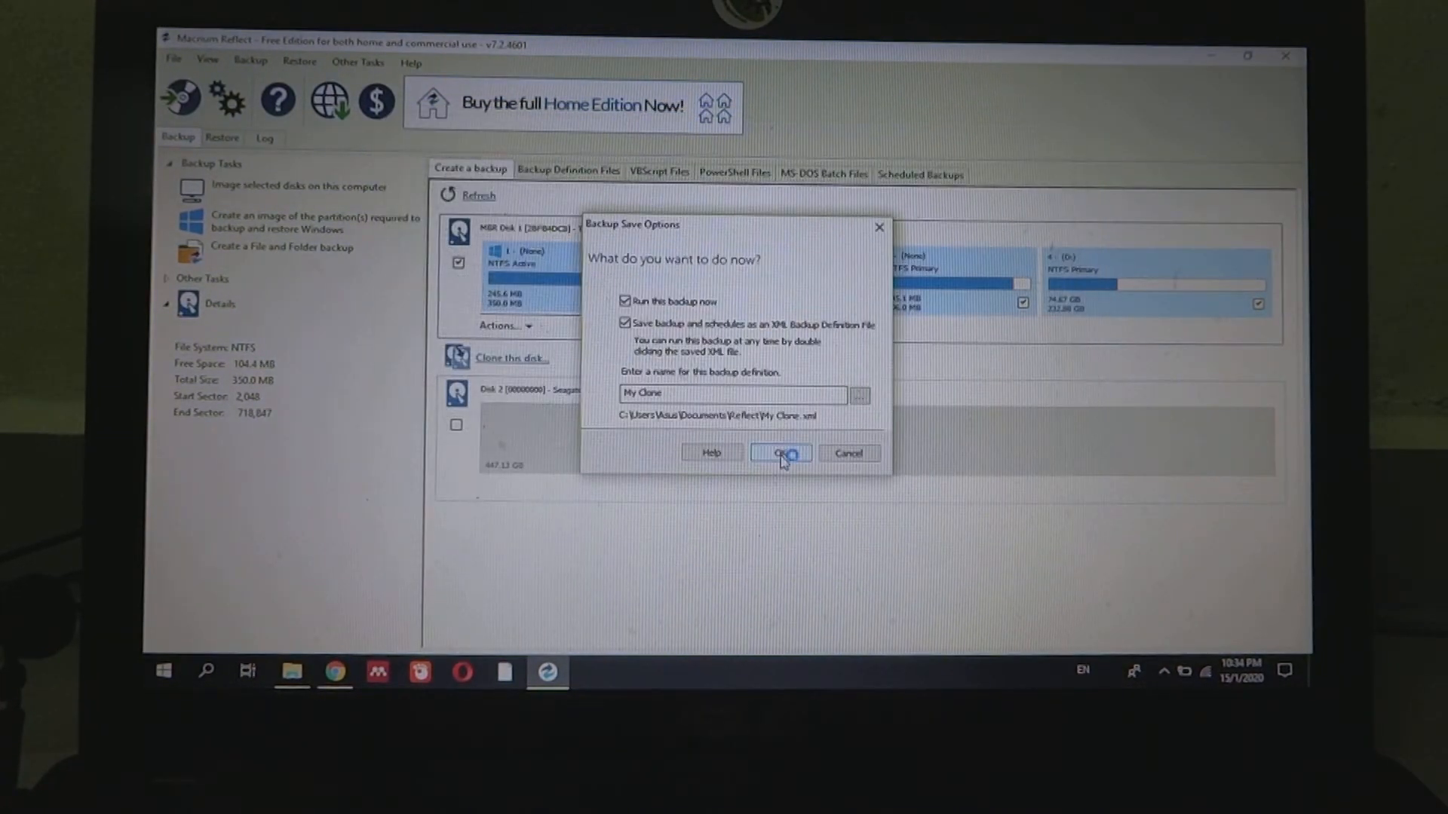
{"action": "left_click", "coordinate": [779, 453]}
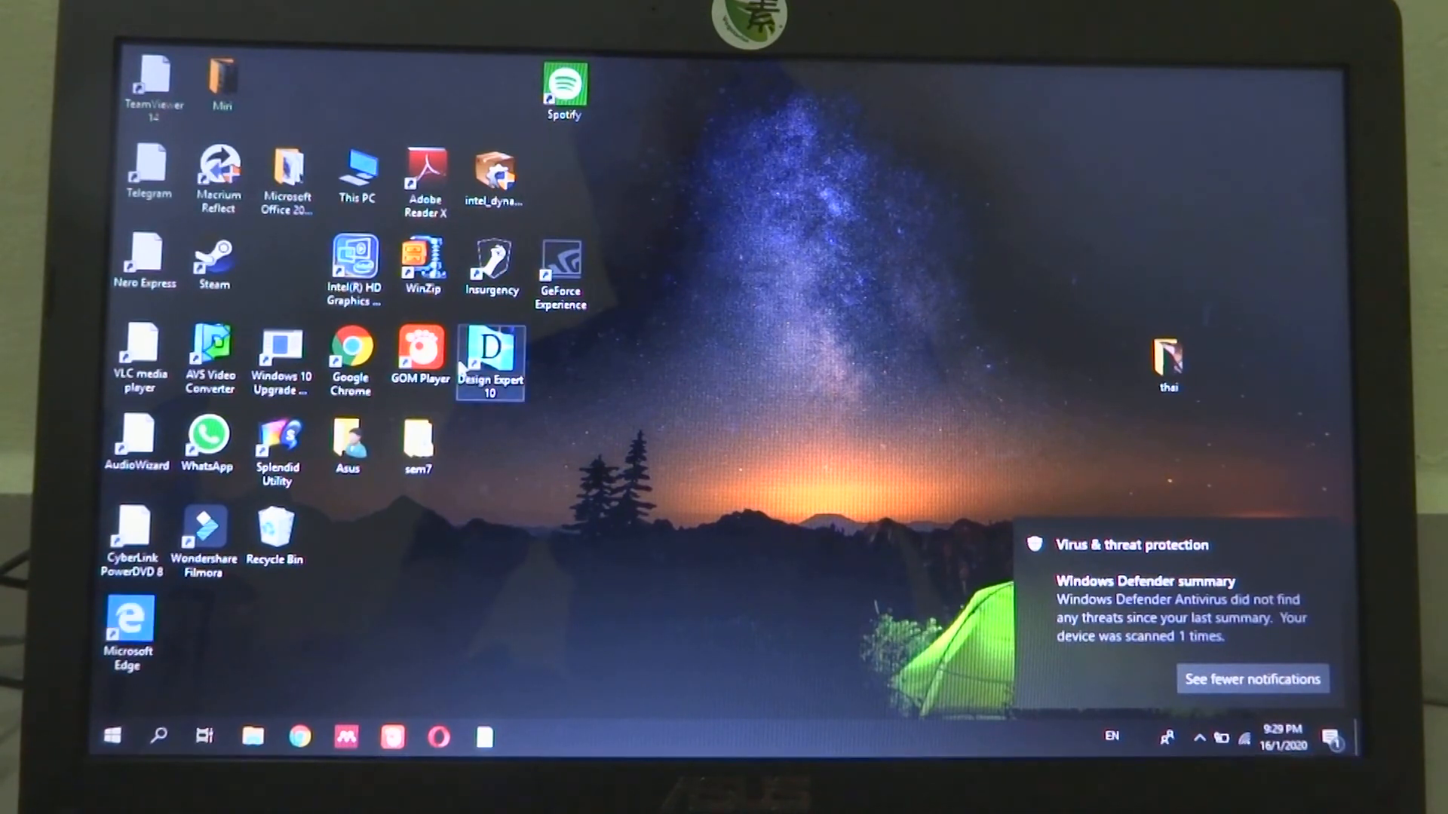
Open the Start menu, showing Macrium Reflect under Recently added.
{"action": "left_click", "coordinate": [1252, 679]}
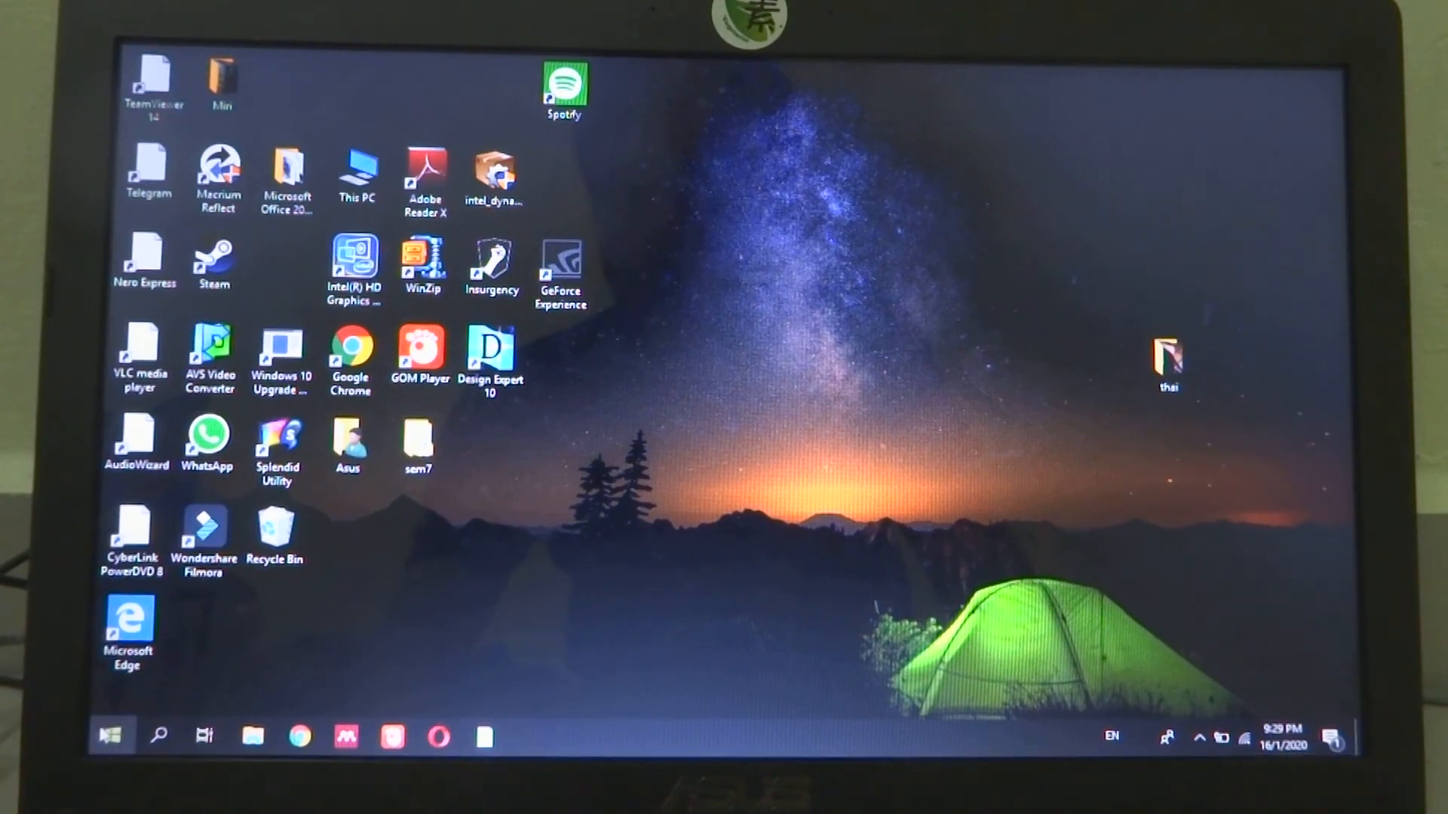
{"action": "left_click", "coordinate": [111, 736]}
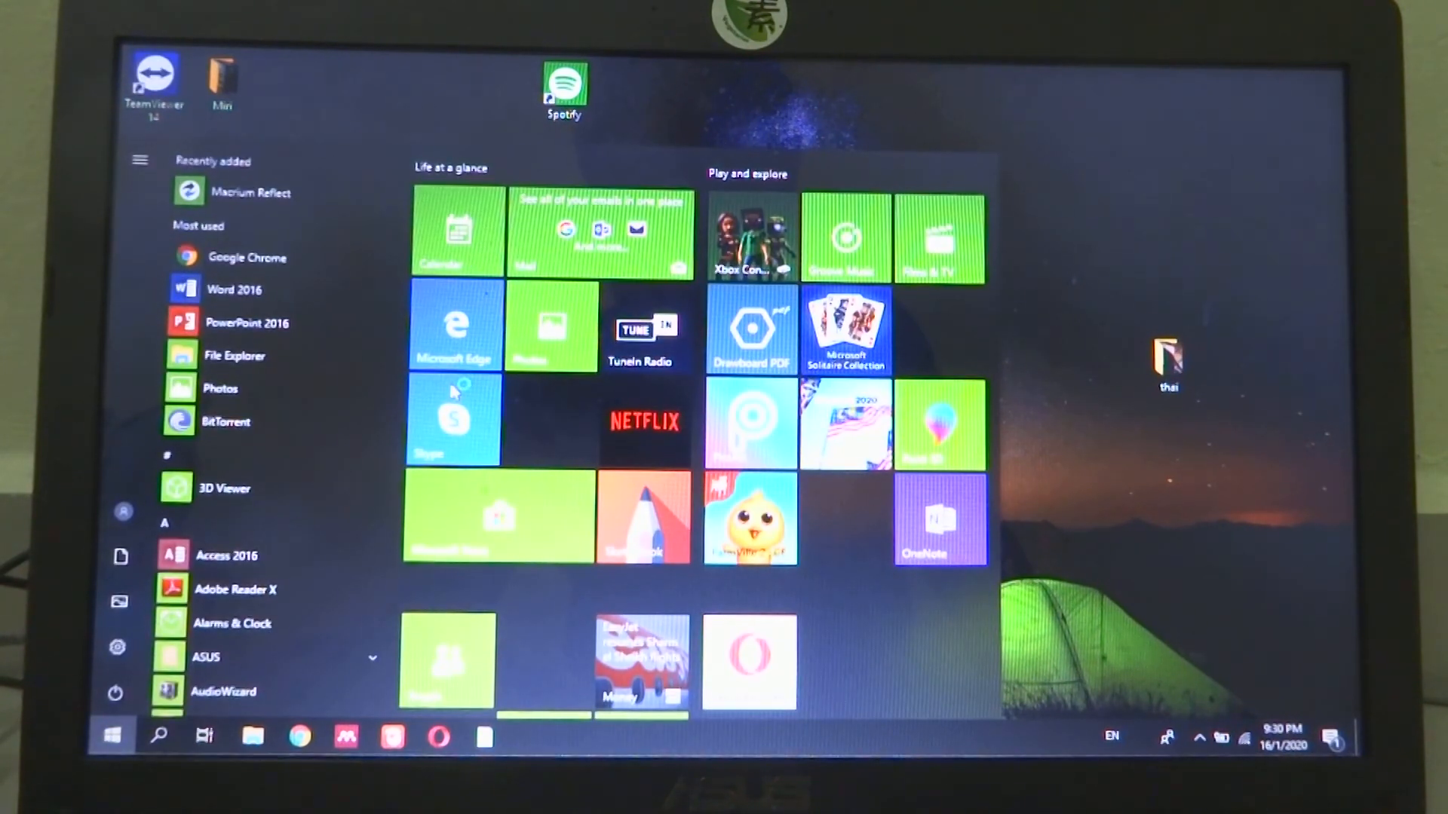